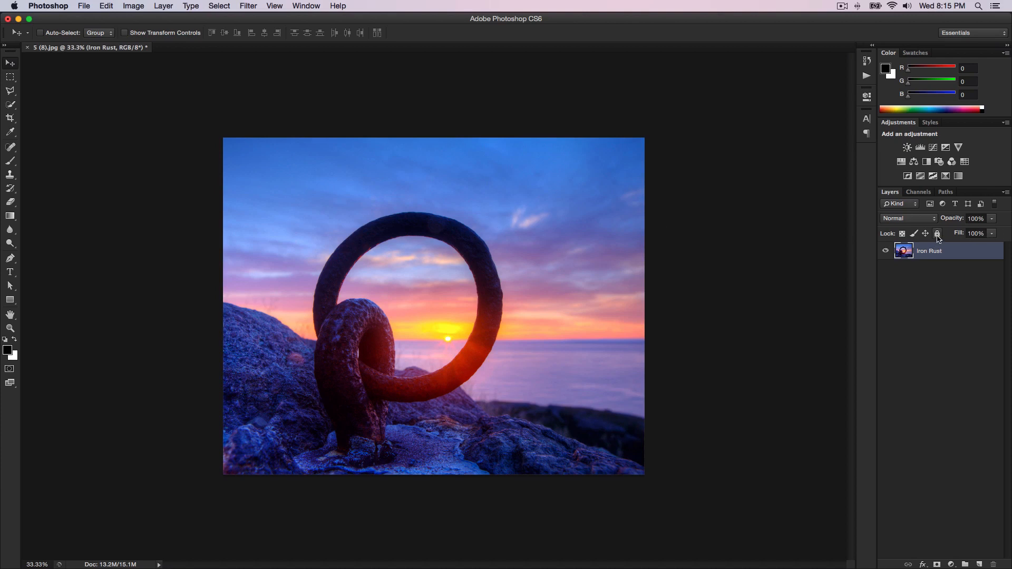
Step: Open the paragliding photo 5 (1).jpg from the lanscapes & buildings folder
left_click(84, 5)
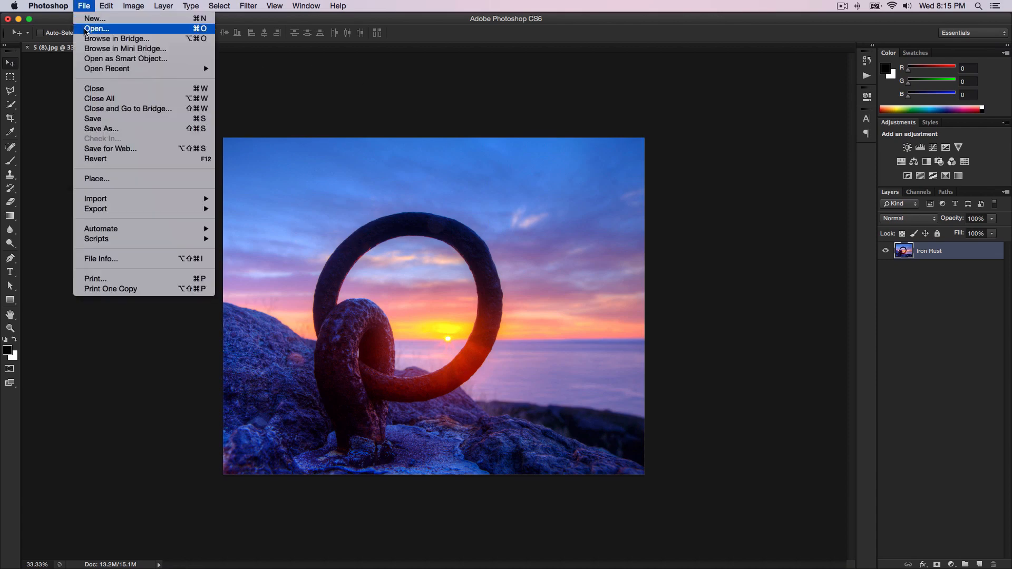
left_click(95, 28)
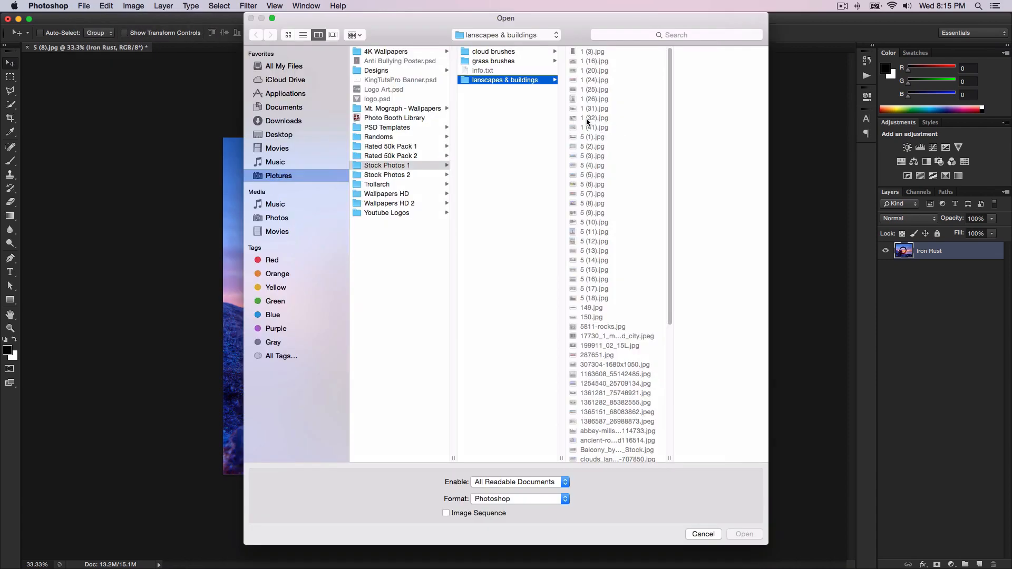
left_click(580, 137)
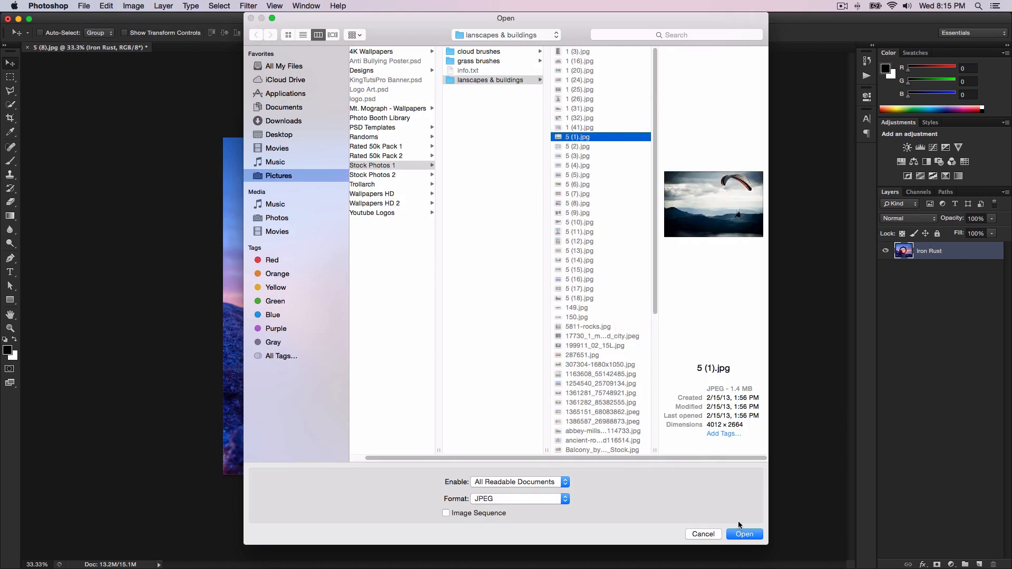
left_click(744, 534)
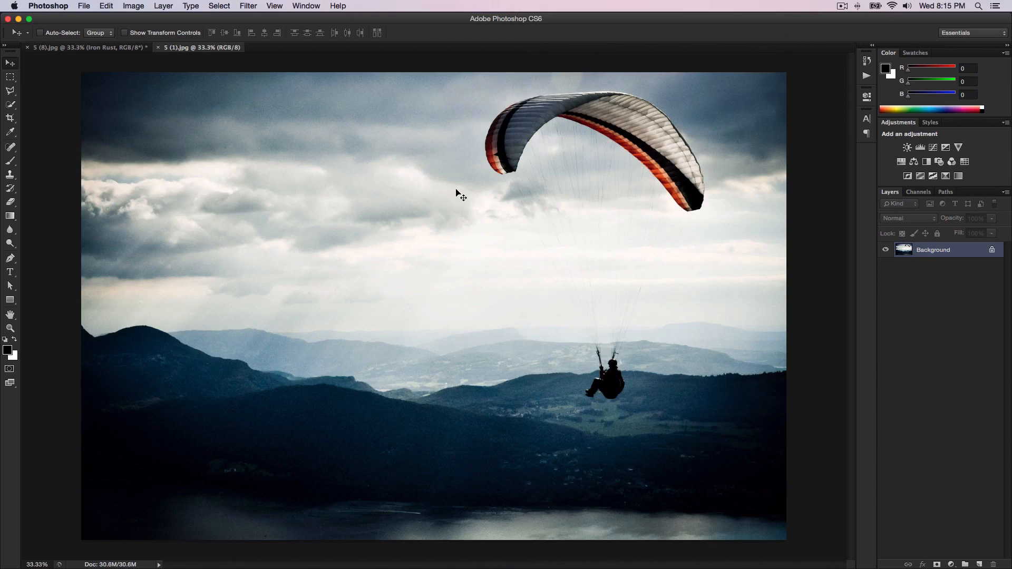
left_click_drag(461, 193, 462, 200)
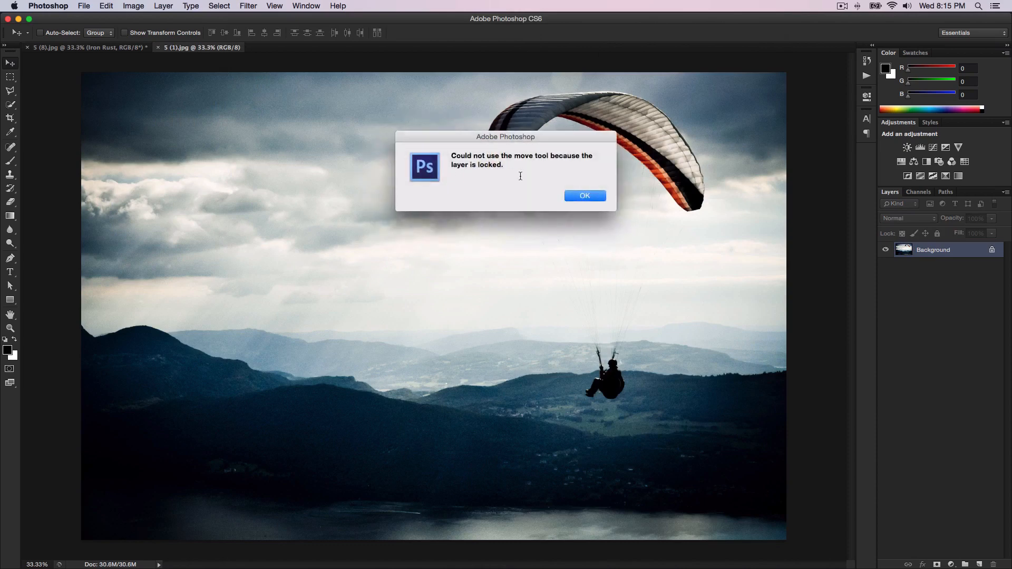
left_click_drag(505, 136, 368, 108)
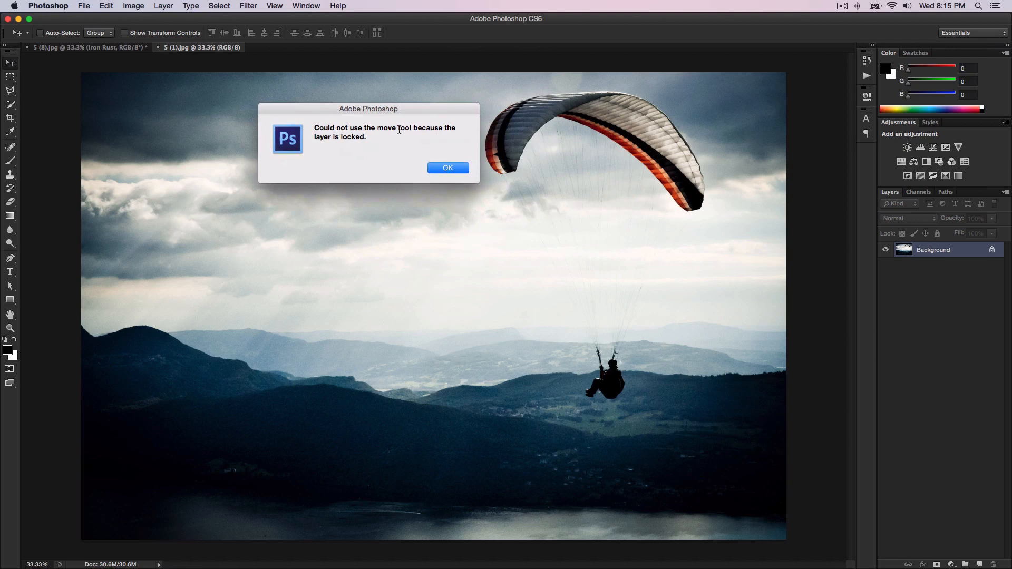
left_click(447, 168)
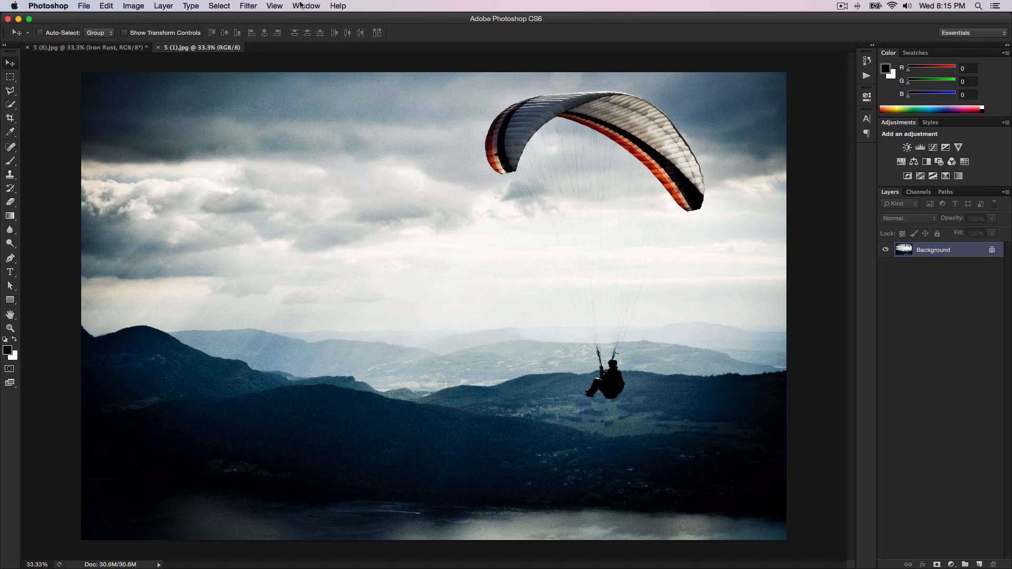
left_click(306, 6)
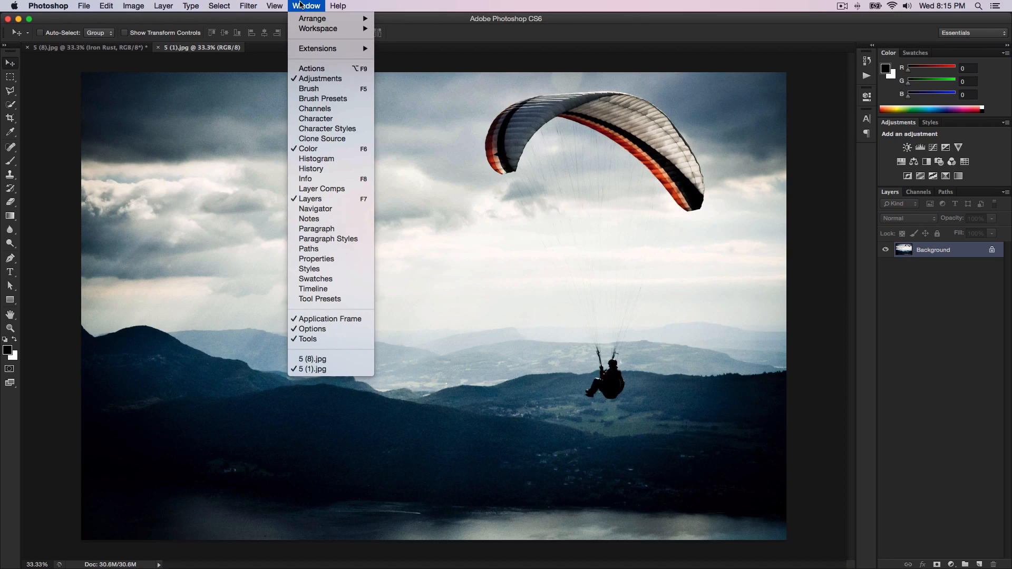
mouse_move(310, 198)
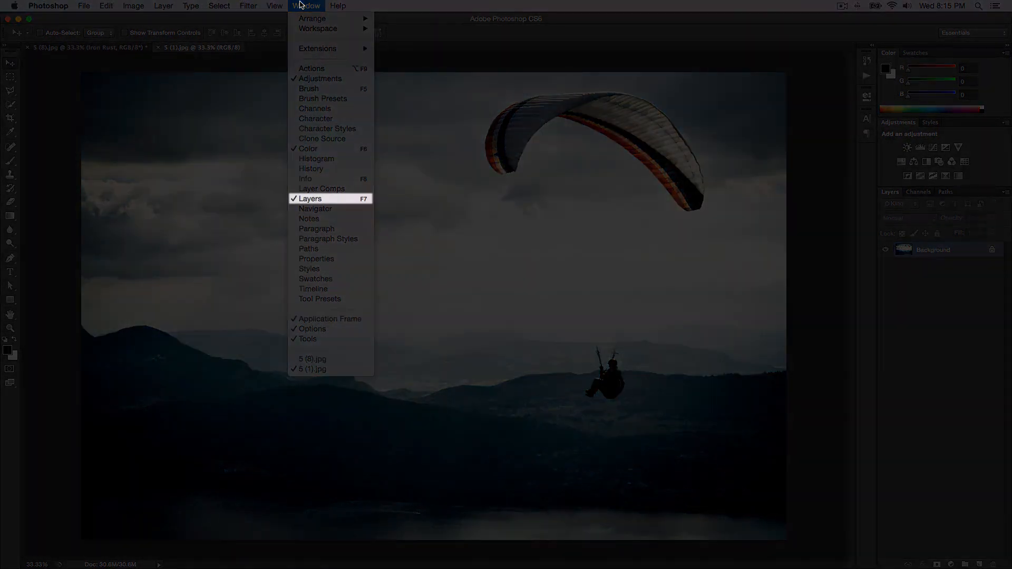
mouse_move(315, 209)
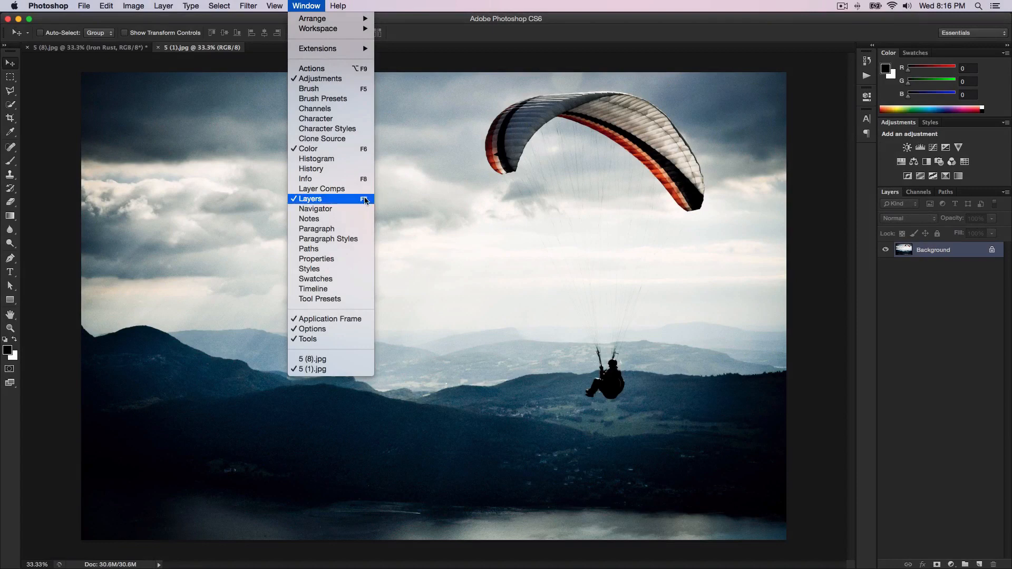
left_click(310, 198)
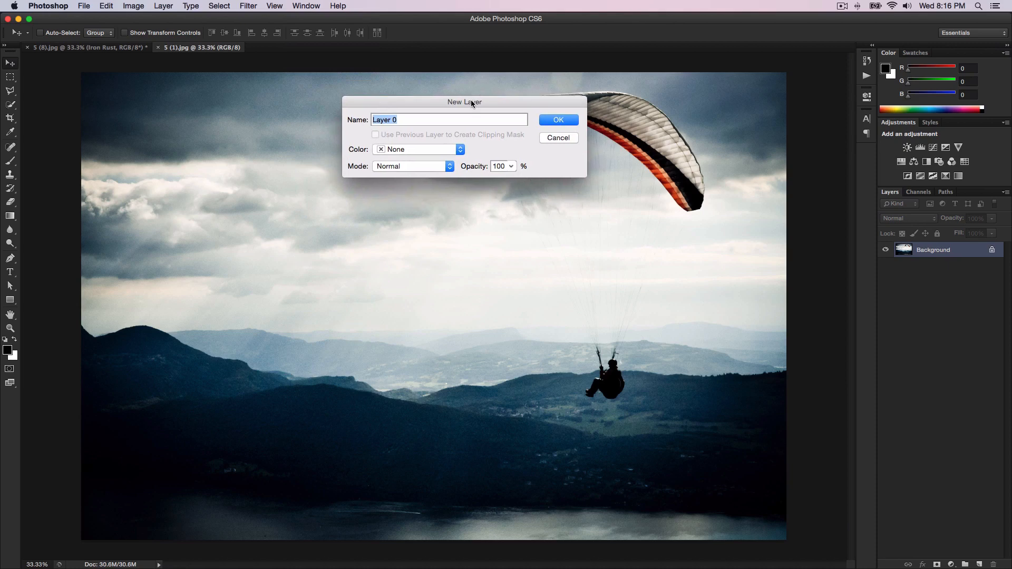
mouse_move(384, 131)
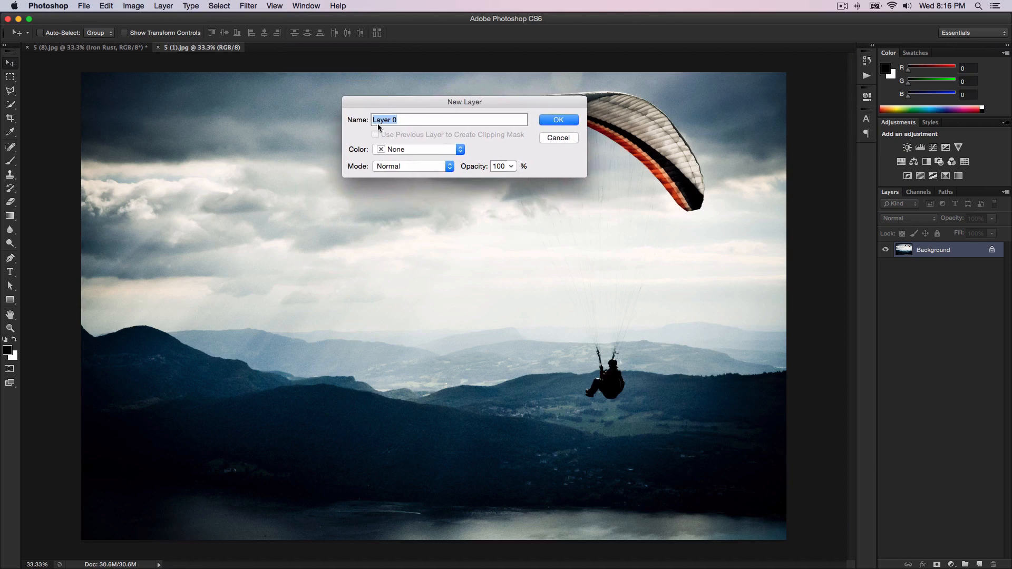
Step: Rename the Background layer to 'Parachute' and confirm the conversion to a regular layer
type("P")
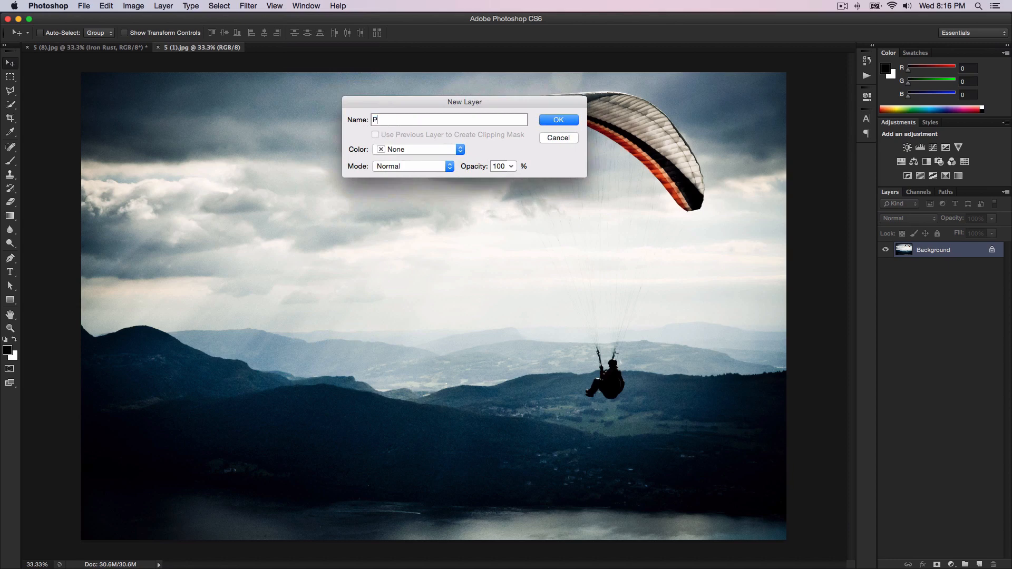
type("arachute")
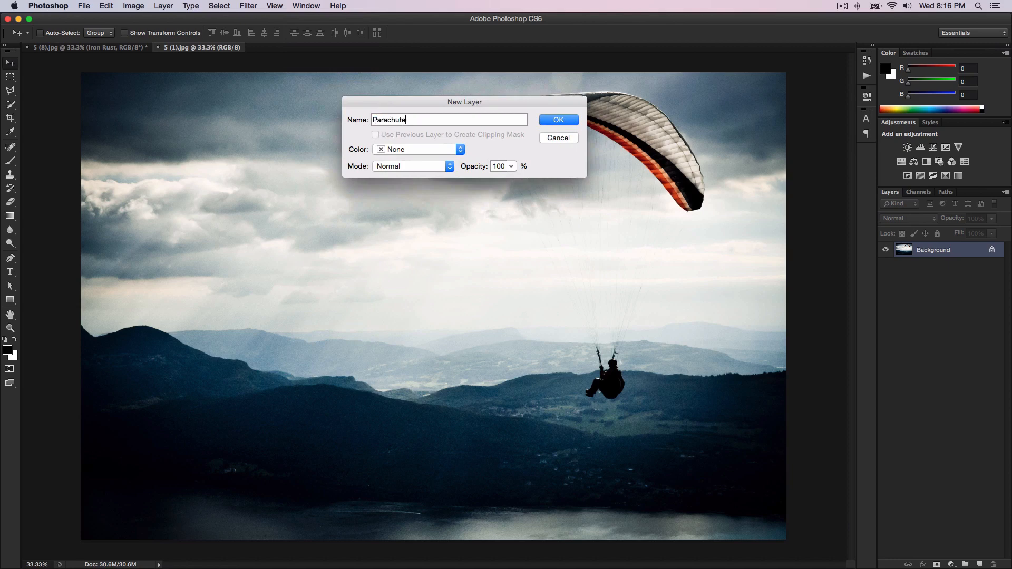
mouse_move(411, 158)
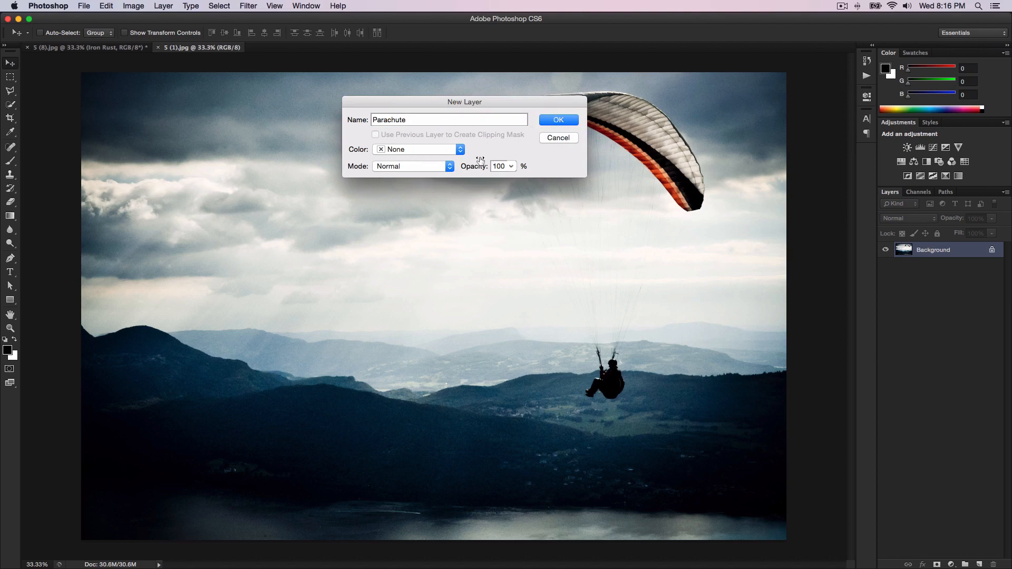
left_click(558, 119)
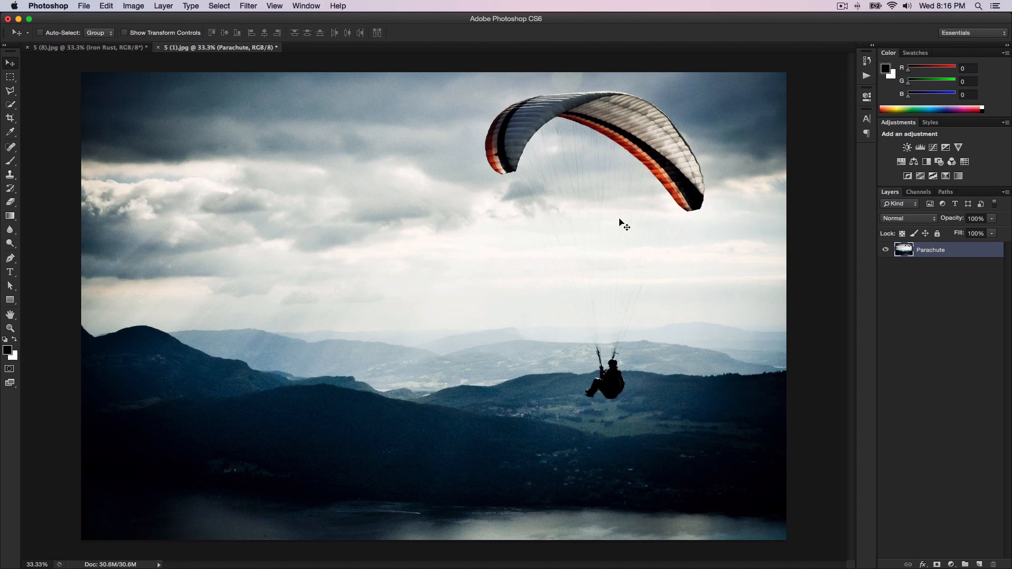
mouse_move(935, 224)
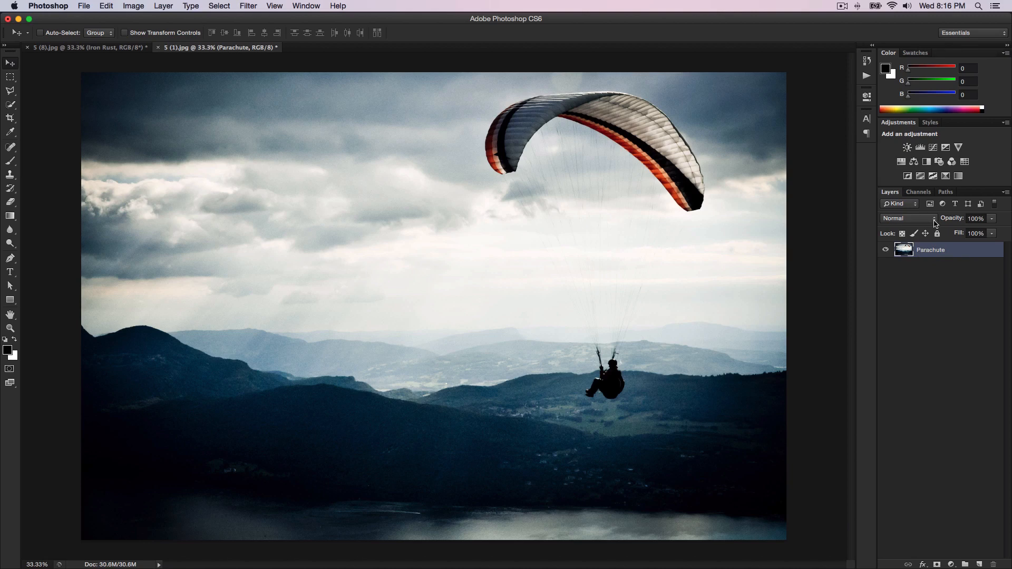
mouse_move(938, 234)
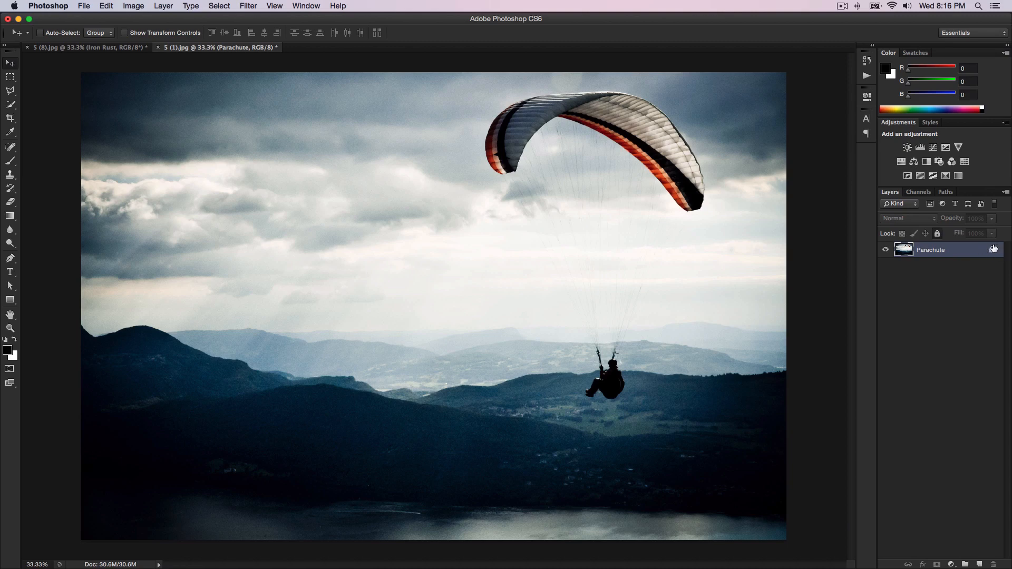
Step: Unlock the Parachute layer using the lock icon in the Layers panel
left_click(937, 233)
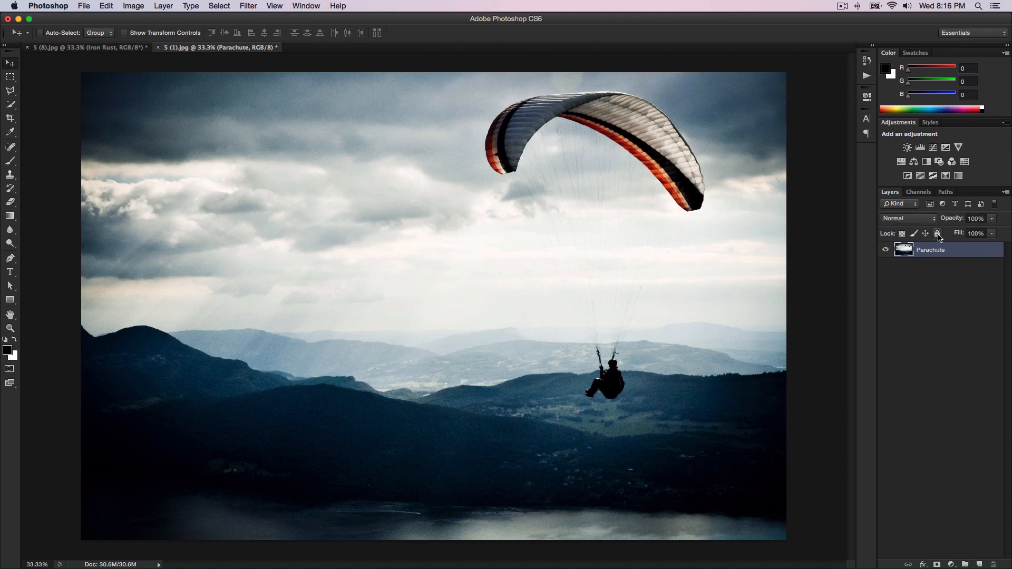
mouse_move(937, 234)
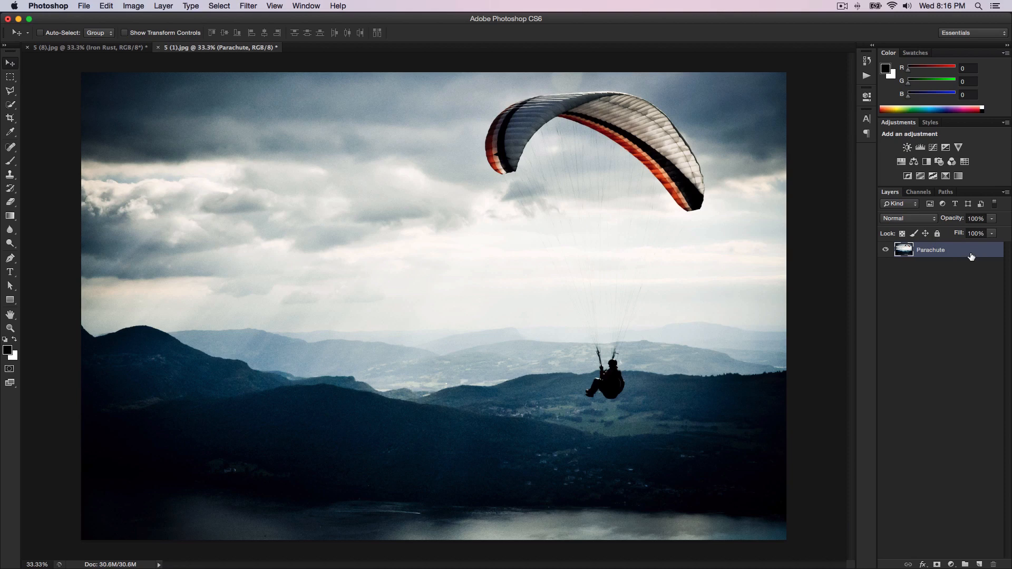
mouse_move(507, 213)
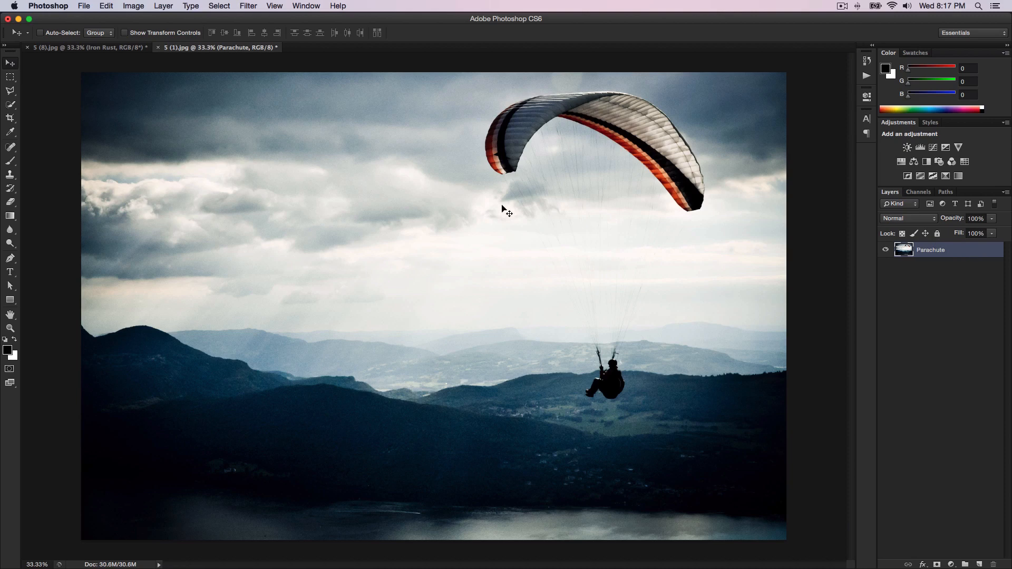
left_click_drag(508, 213, 458, 195)
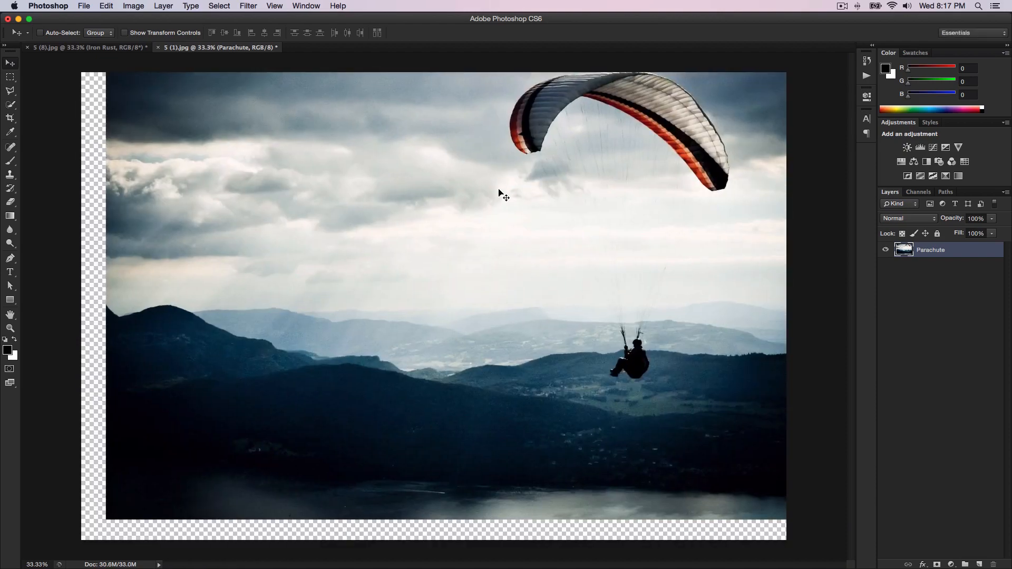
key("cmd+t")
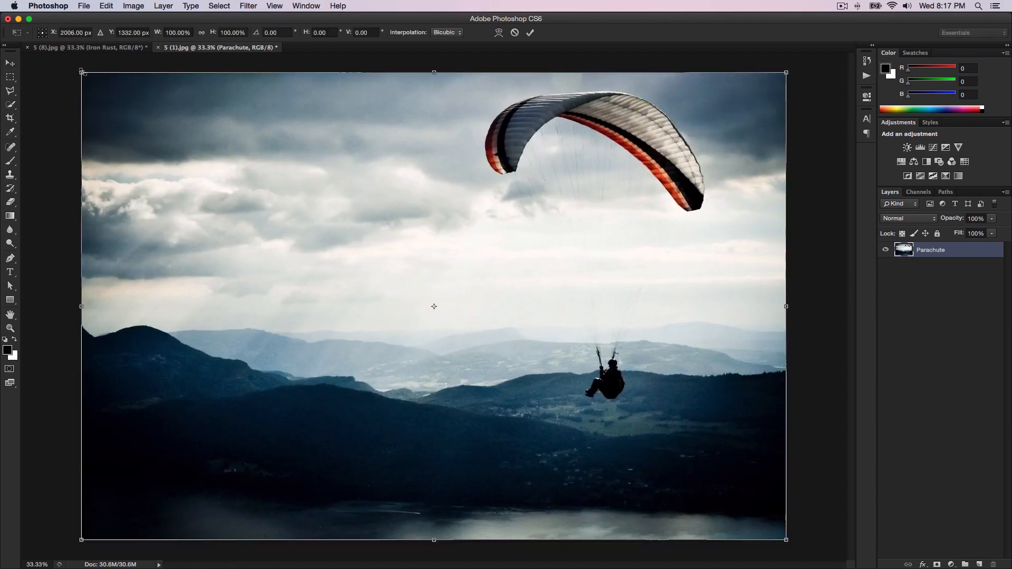
left_click_drag(81, 72, 158, 122)
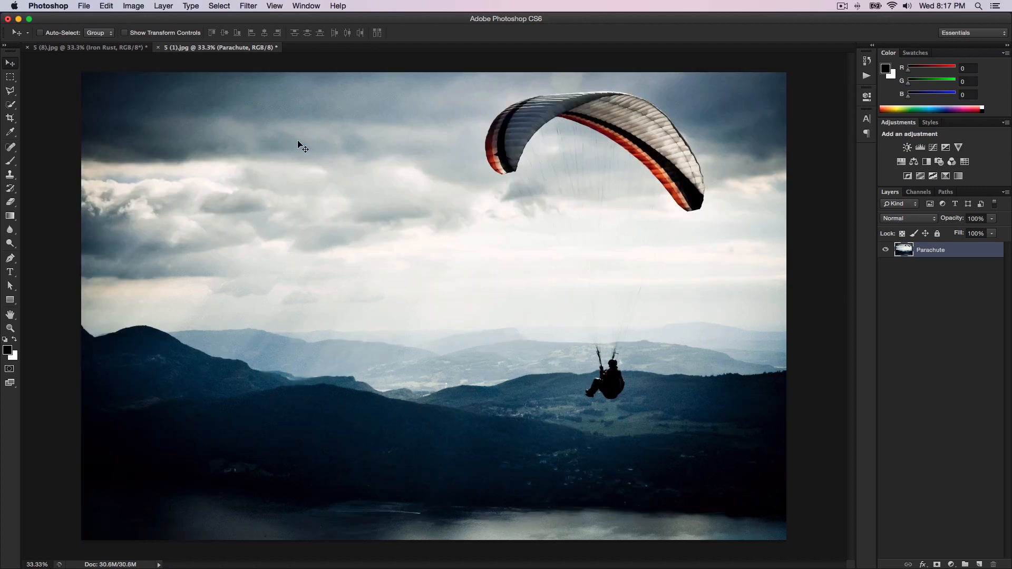
left_click(87, 46)
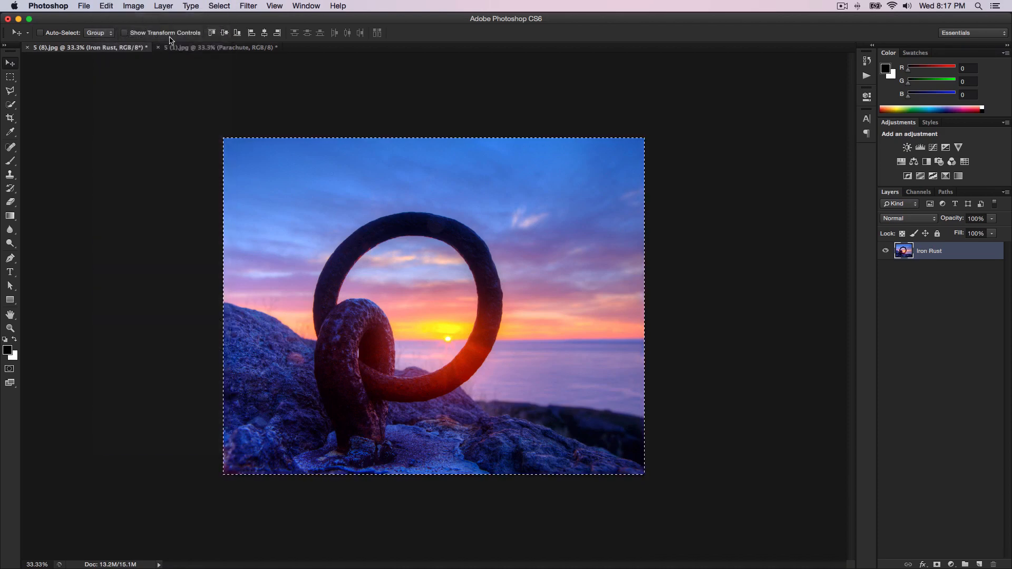
Step: Switch to the Parachute document tab to paste the ring image
left_click(218, 47)
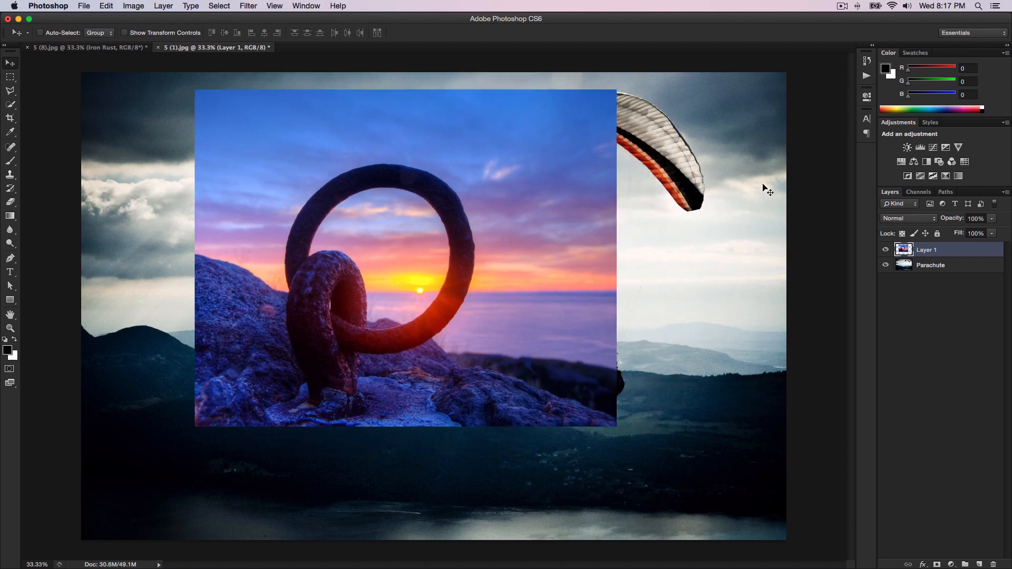
mouse_move(529, 183)
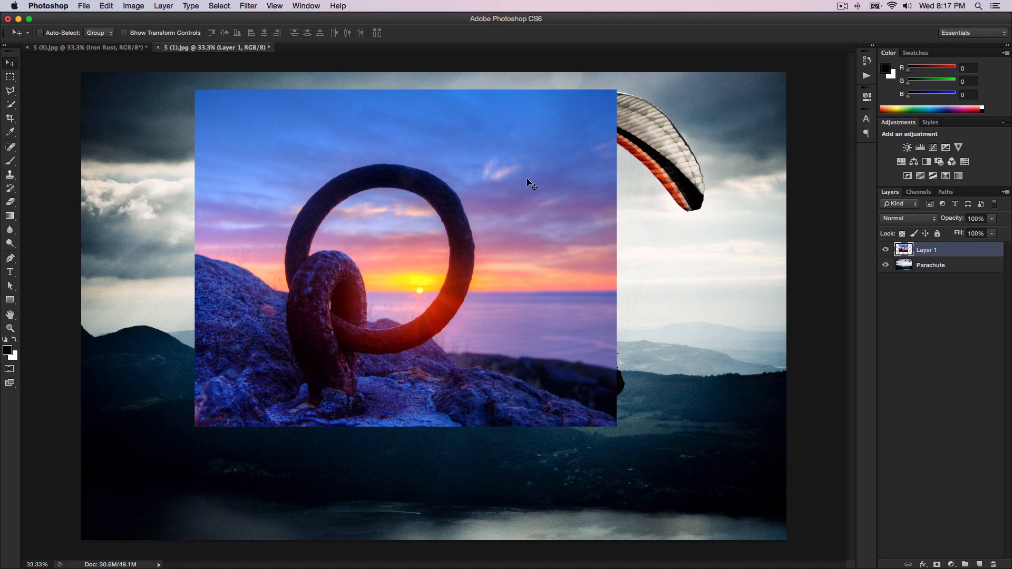
mouse_move(690, 233)
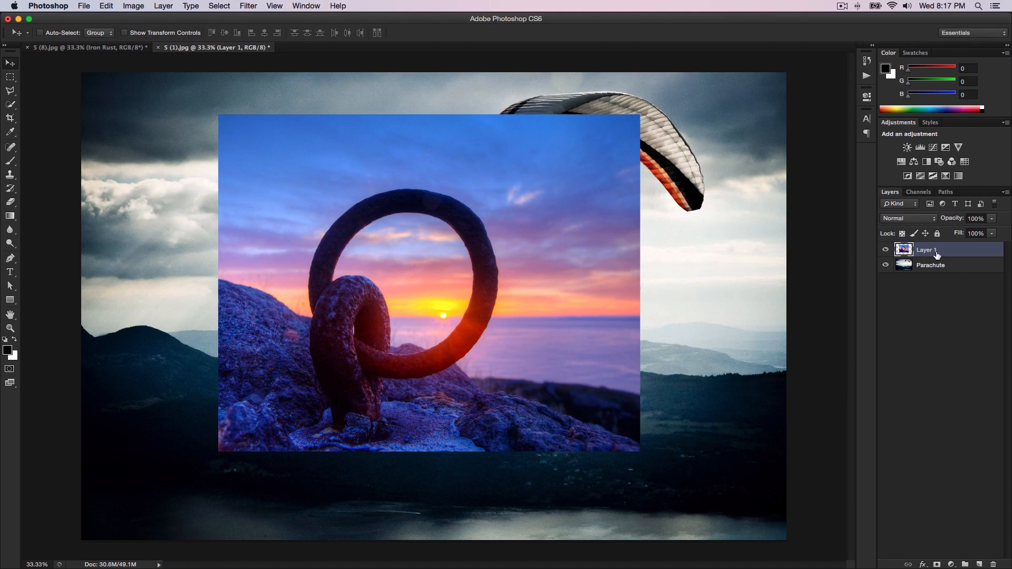
mouse_move(731, 241)
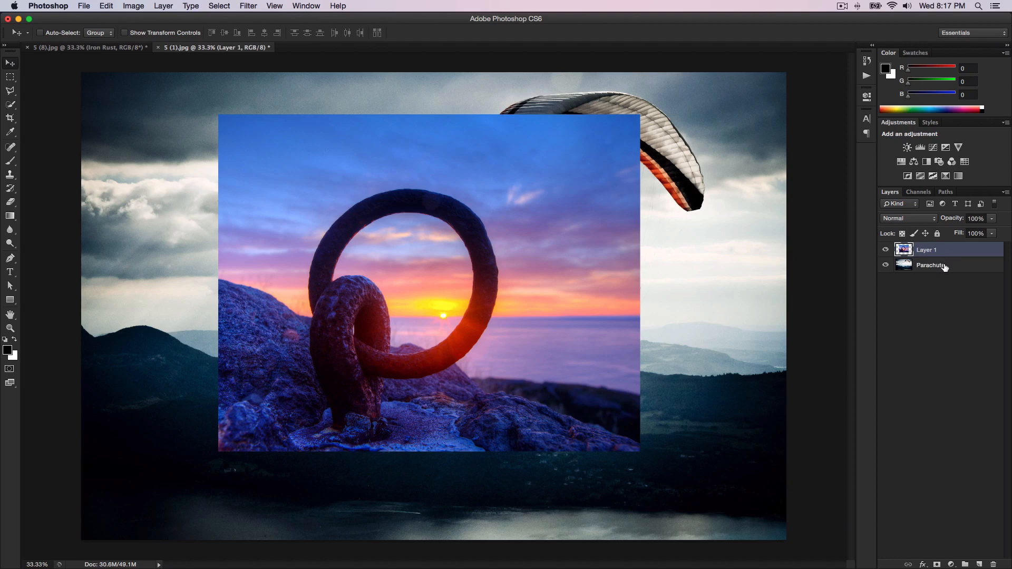
mouse_move(966, 268)
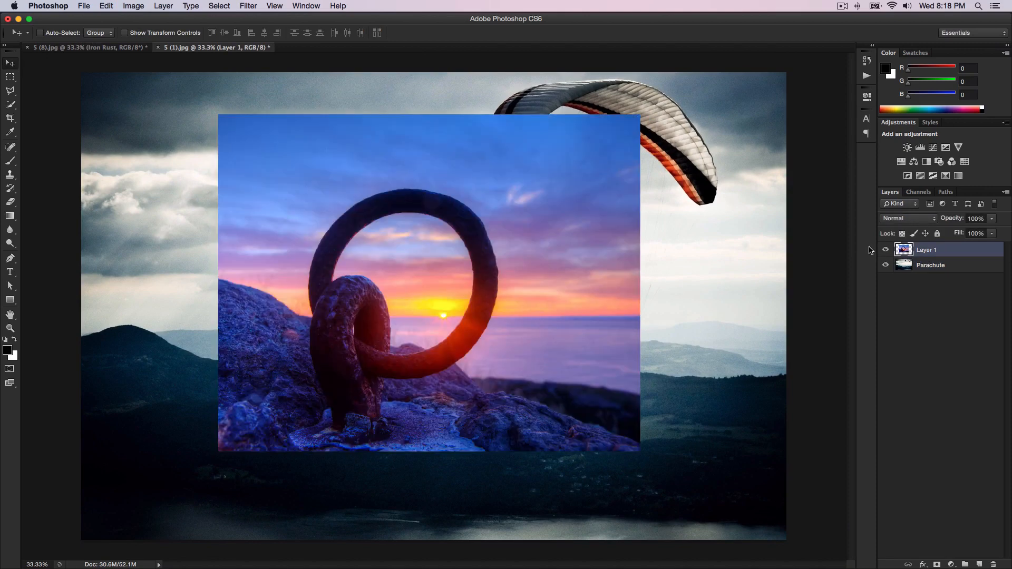
mouse_move(886, 249)
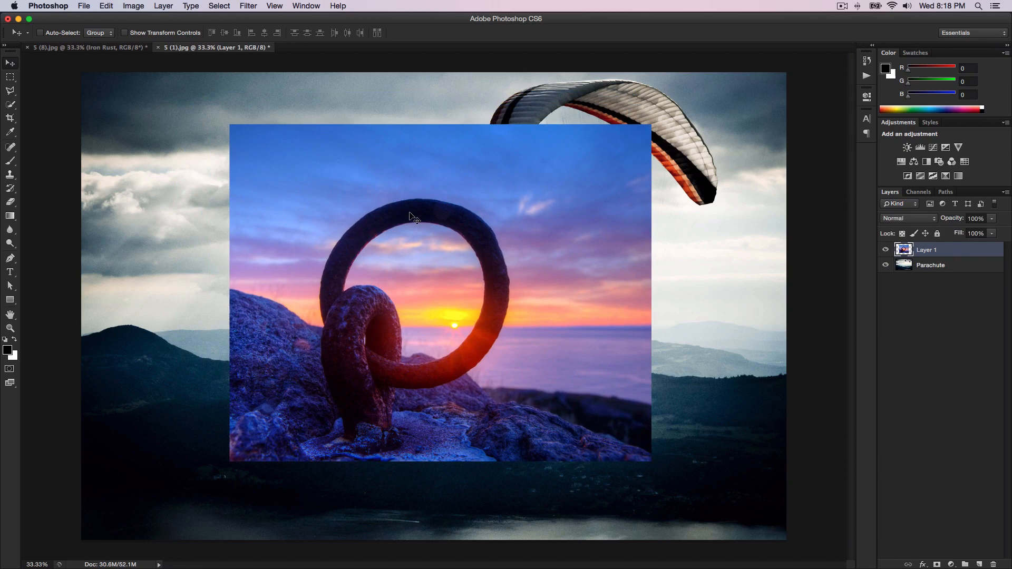
mouse_move(253, 161)
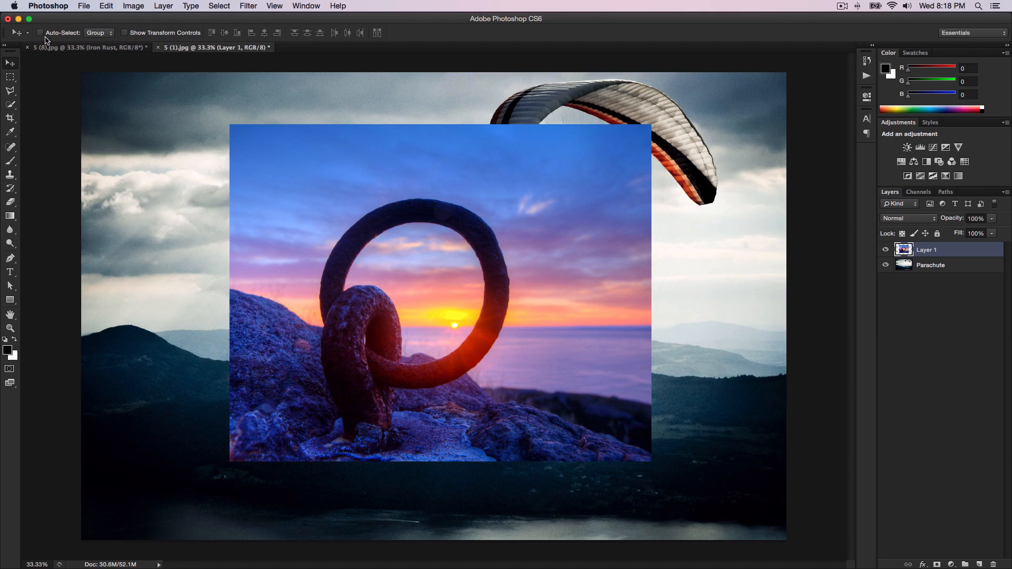
mouse_move(42, 37)
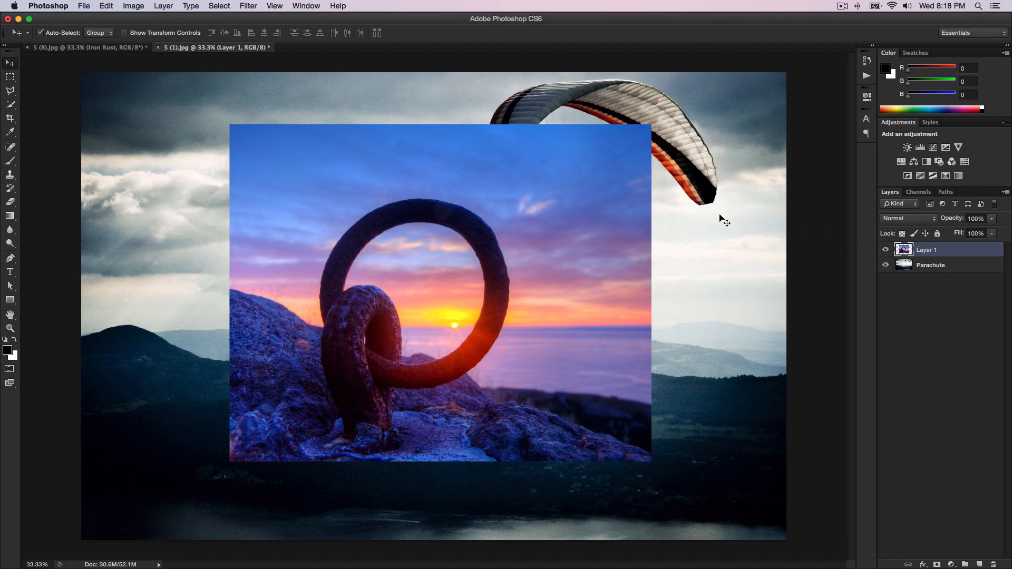
Step: Select the parachute photo to shift it right beneath the ring image
left_click(930, 265)
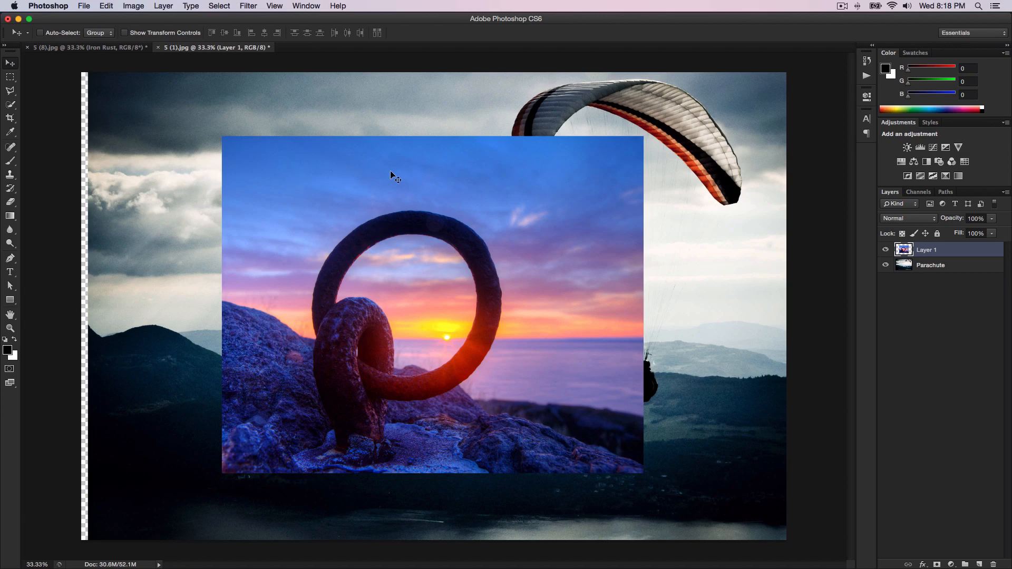
mouse_move(352, 181)
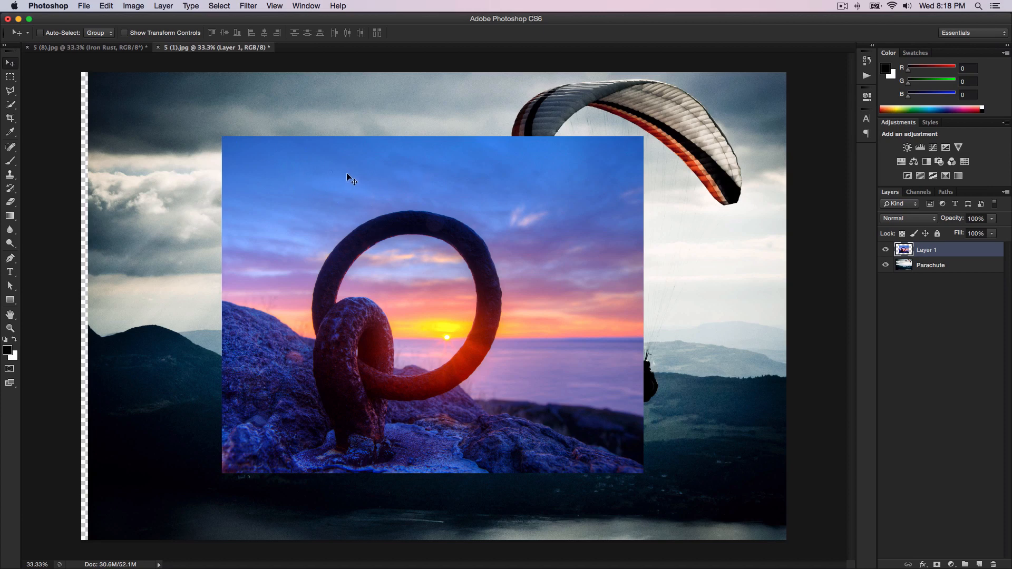
mouse_move(358, 200)
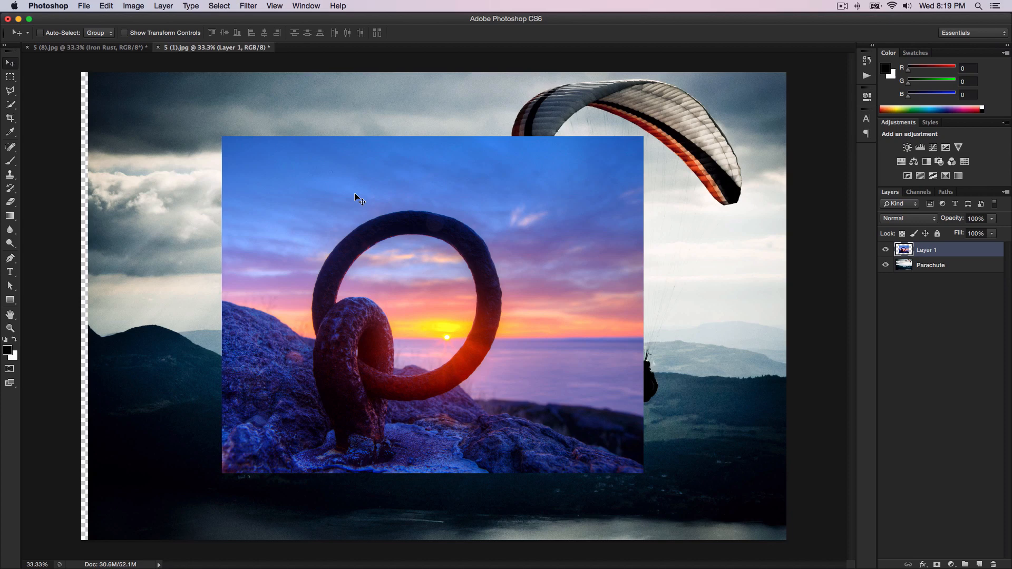
mouse_move(317, 107)
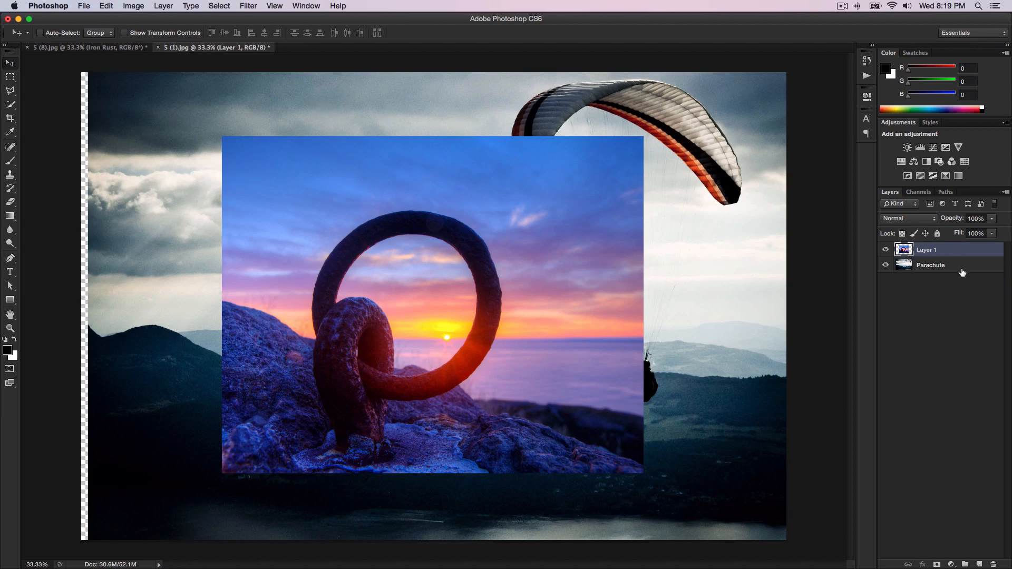
Step: Select the Parachute layer to reposition it, then select Layer 1 with the ring image
left_click(930, 265)
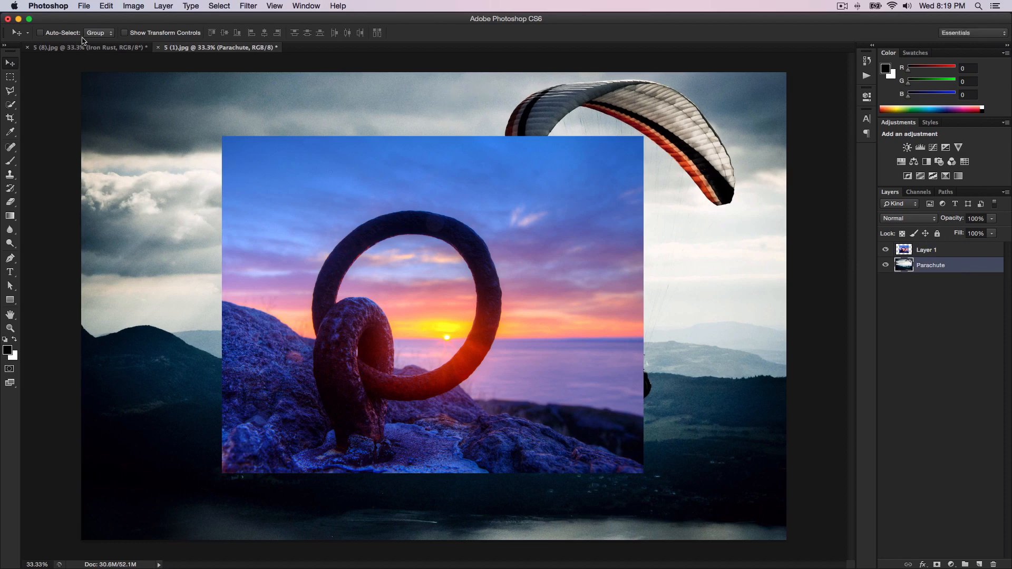
mouse_move(86, 47)
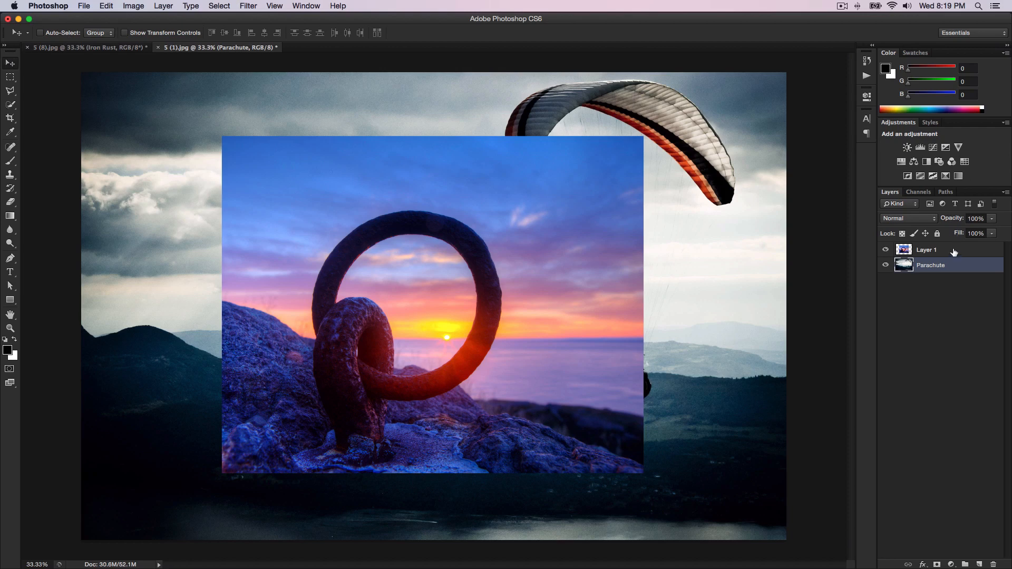
left_click(929, 249)
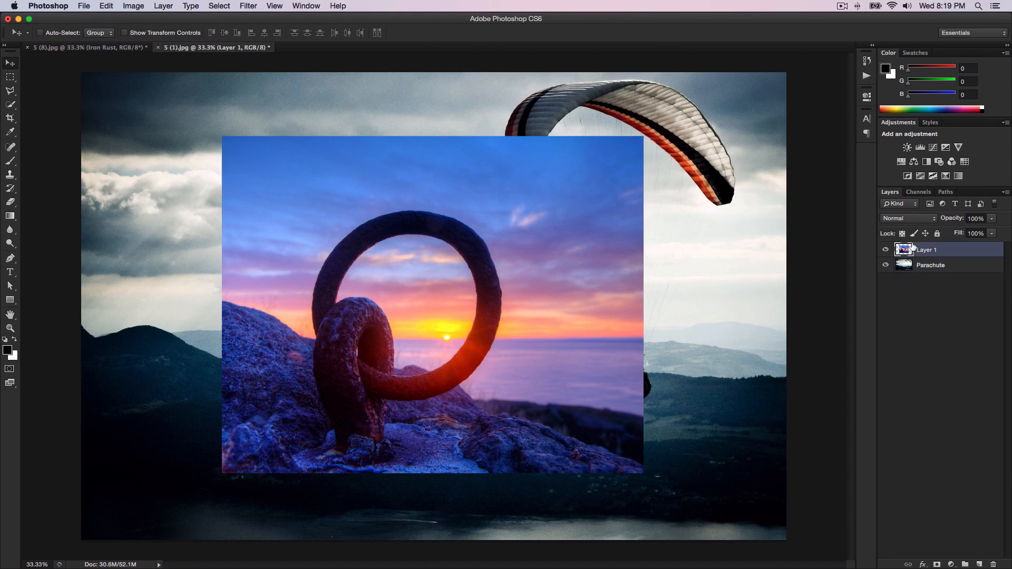